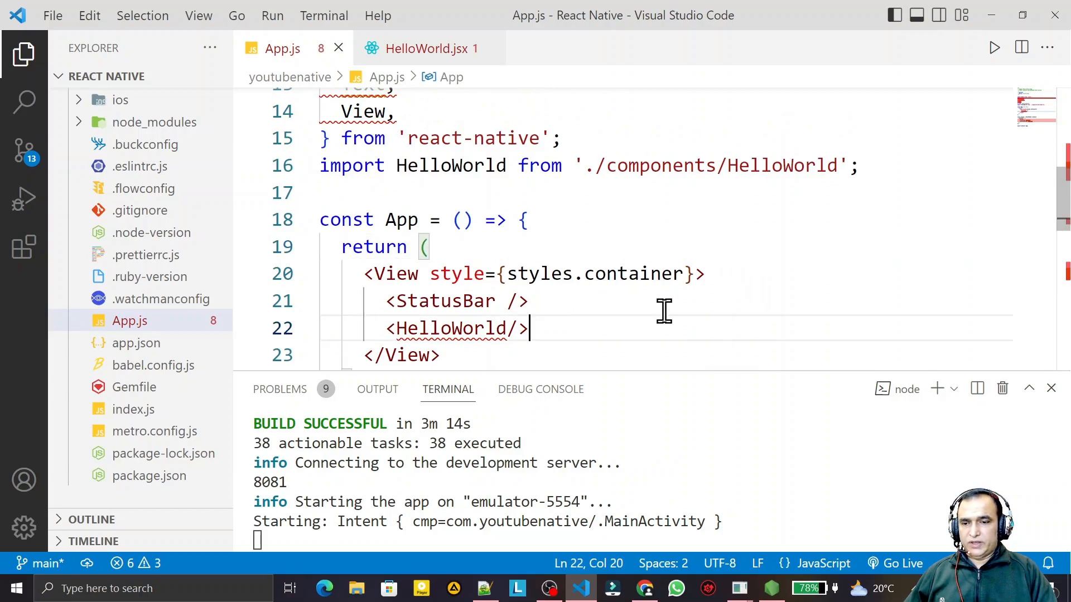
{"action": "mouse_move", "coordinate": [743, 308]}
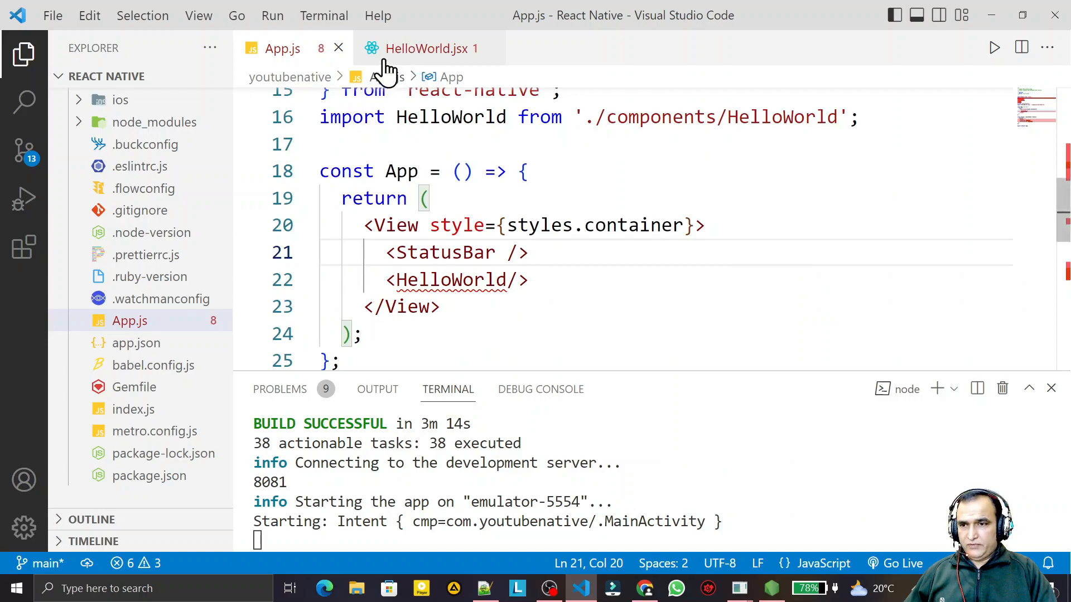
Review the HelloWorld element in App.js, then return to HelloWorld.jsx below its imports
{"action": "left_click", "coordinate": [430, 48]}
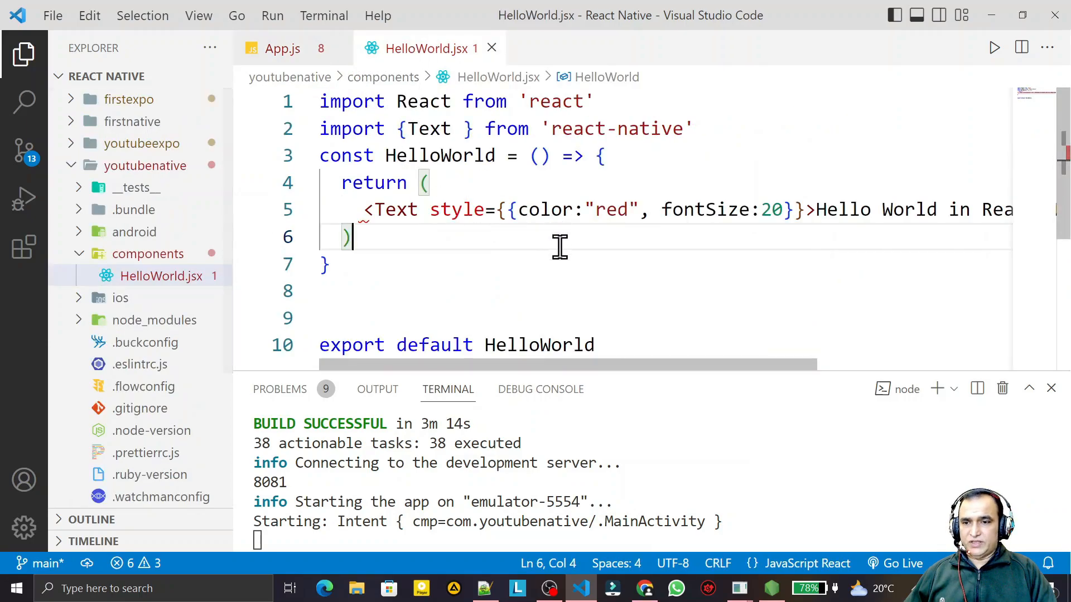
{"action": "mouse_move", "coordinate": [703, 262]}
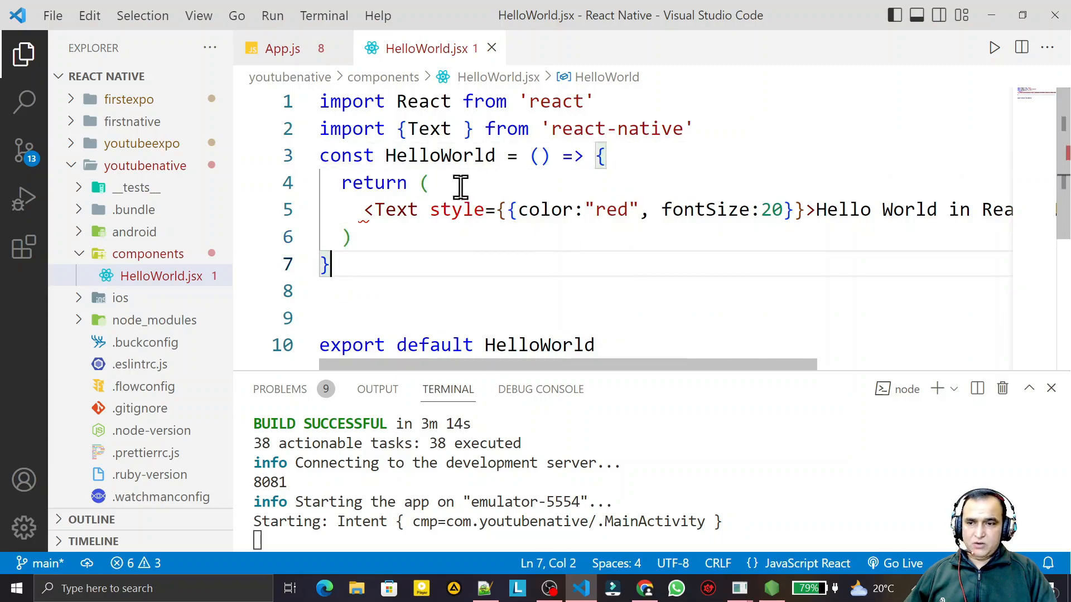
{"action": "left_click", "coordinate": [283, 48]}
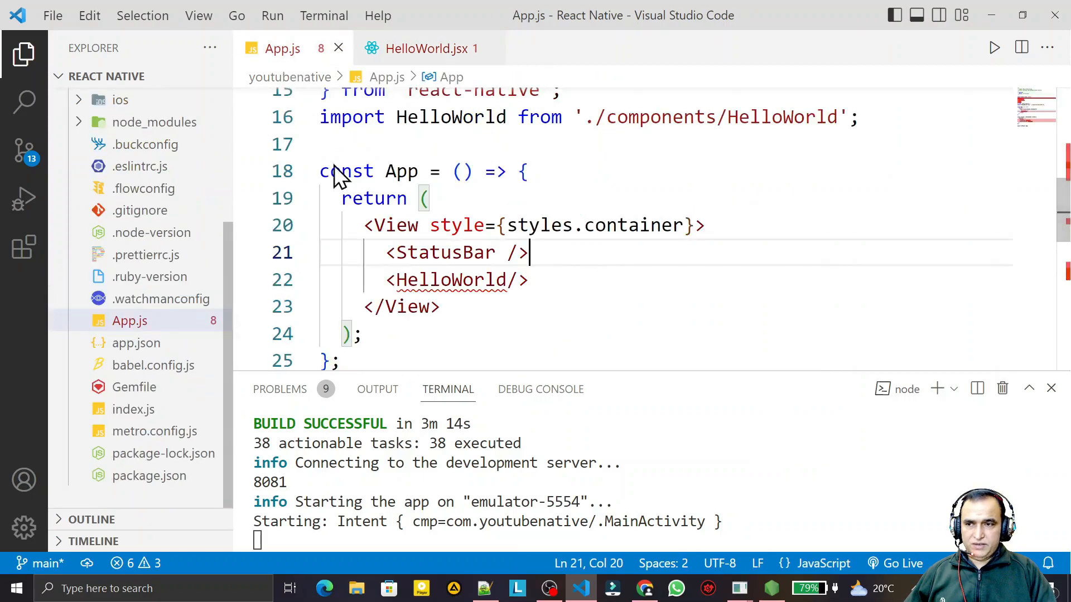
{"action": "left_click", "coordinate": [530, 280]}
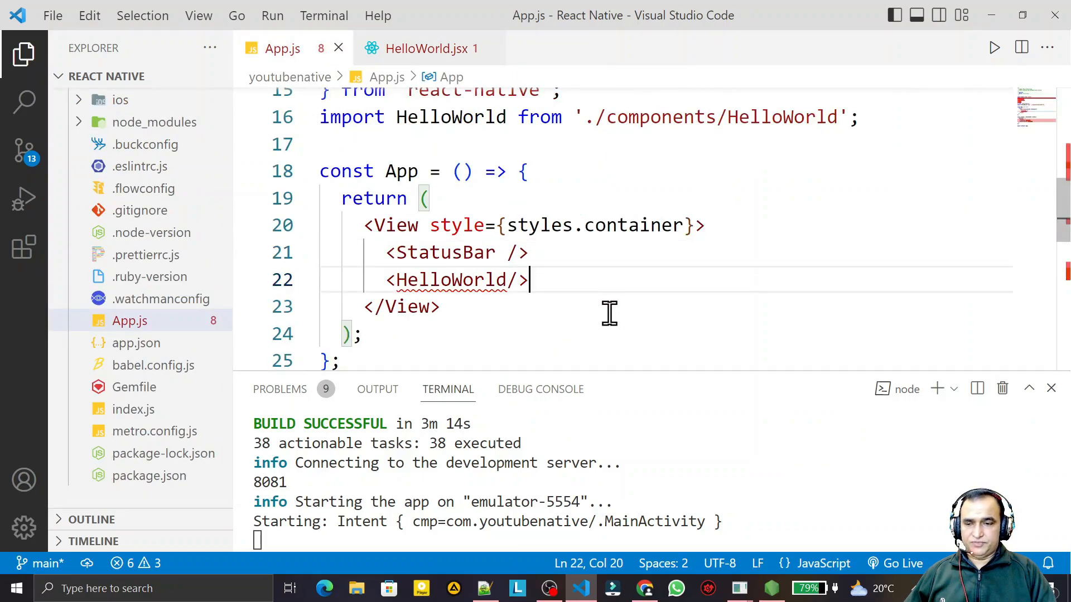
{"action": "left_click", "coordinate": [430, 48]}
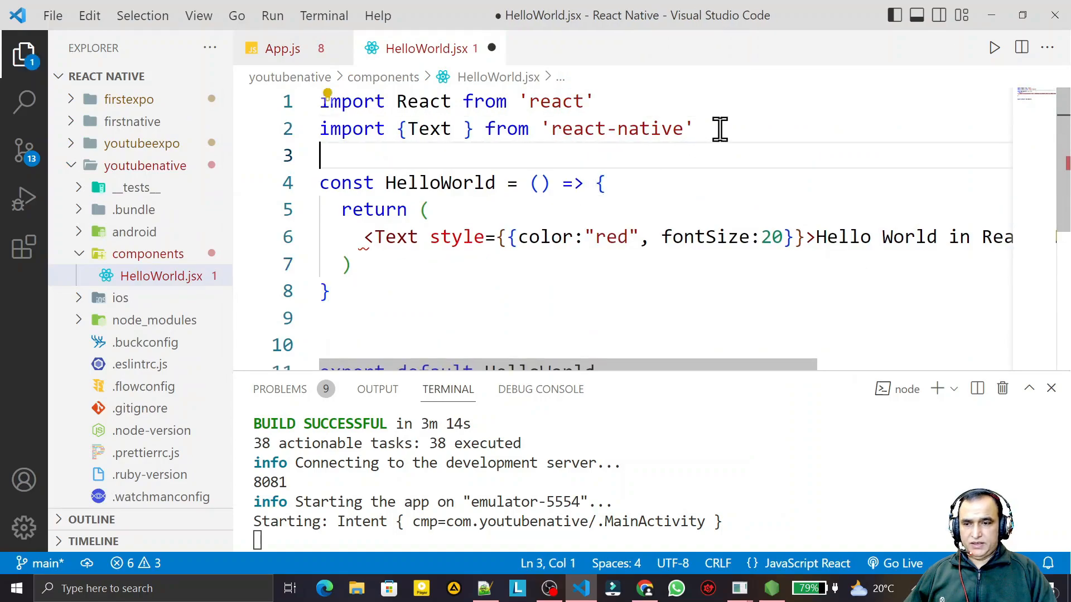
Write a HelloWorld class extending Component whose render returns the red Text element
{"action": "type", "text": "render() {"}
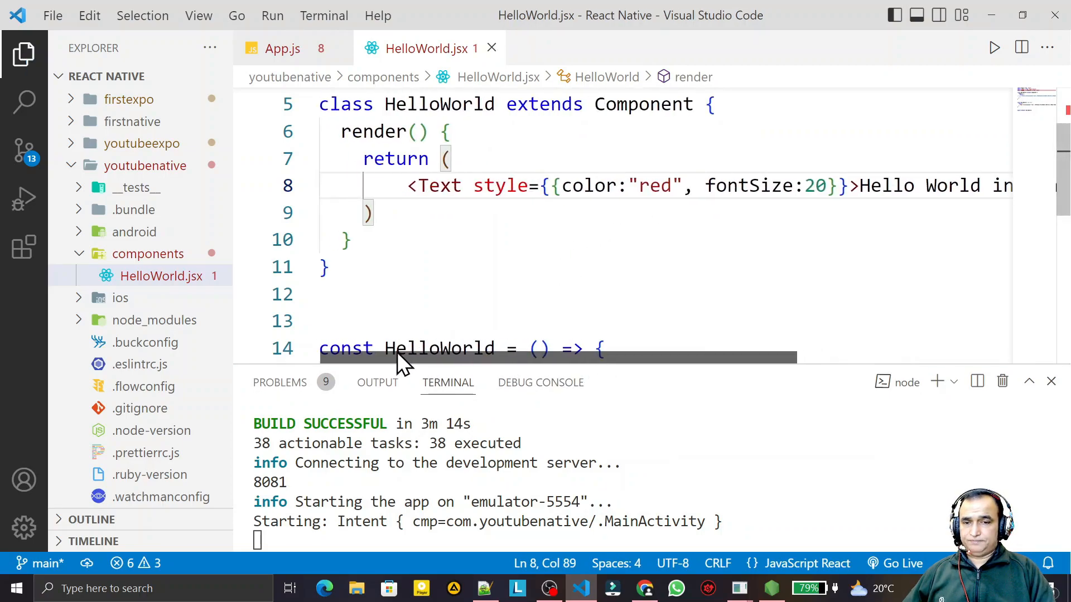
Remove the old arrow-function HelloWorld component
{"action": "scroll", "scroll_direction": "down", "scroll_amount": 3}
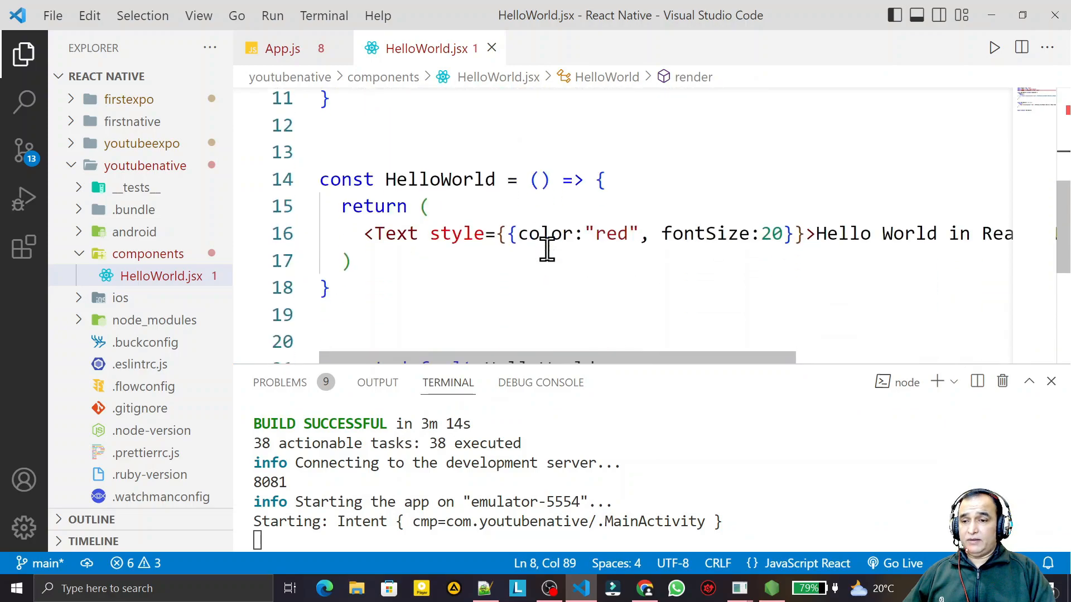
{"action": "left_click_drag", "start_coordinate": [321, 179], "coordinate": [328, 288]}
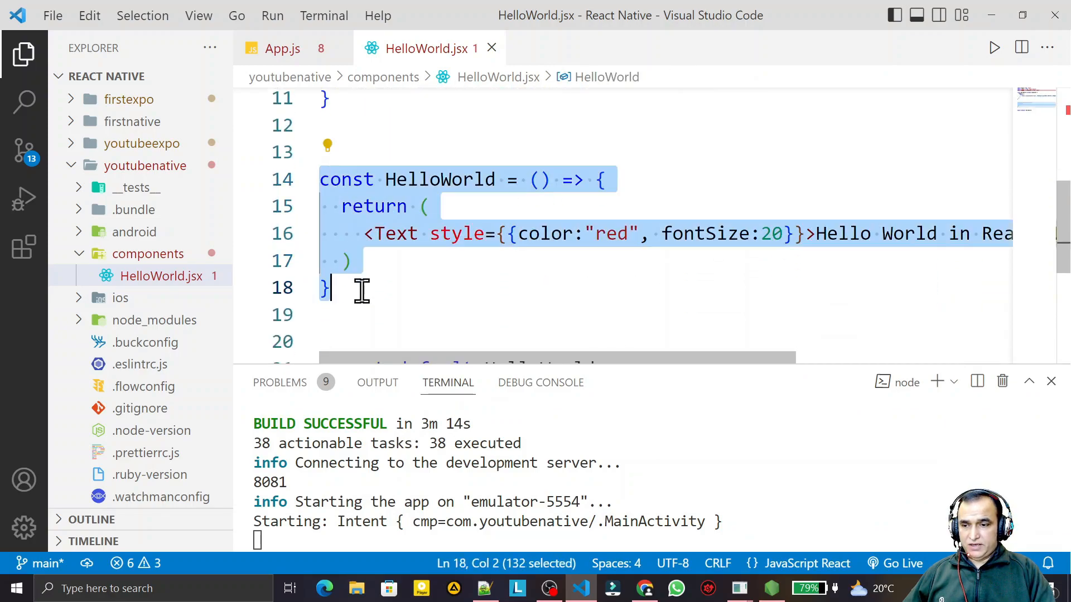
{"action": "key", "text": "Ctrl+/"}
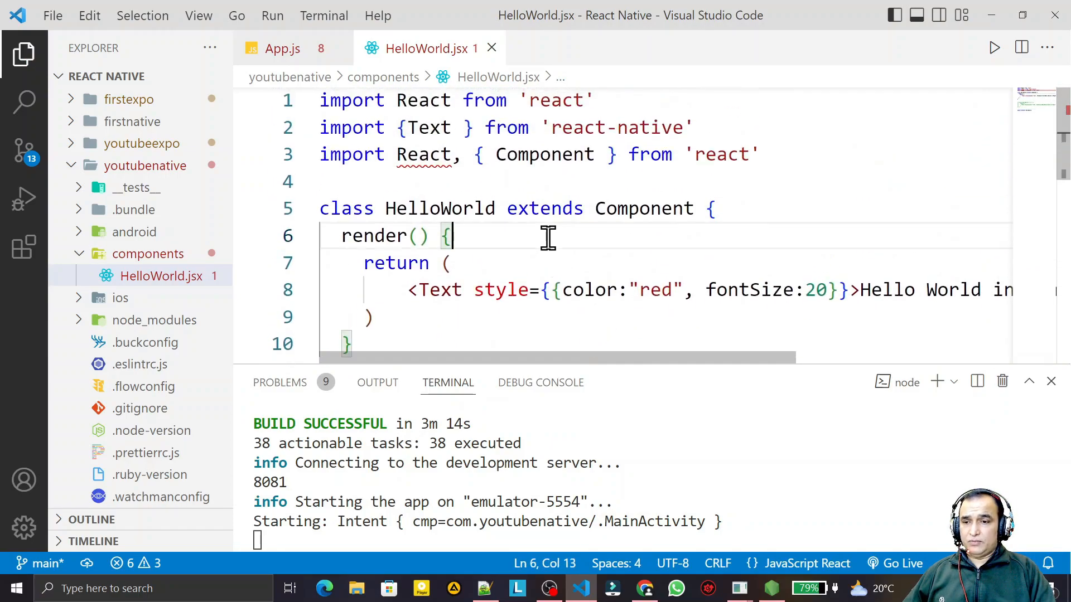
Drop the duplicate React name so only Component is imported from 'react'
{"action": "left_click", "coordinate": [459, 209]}
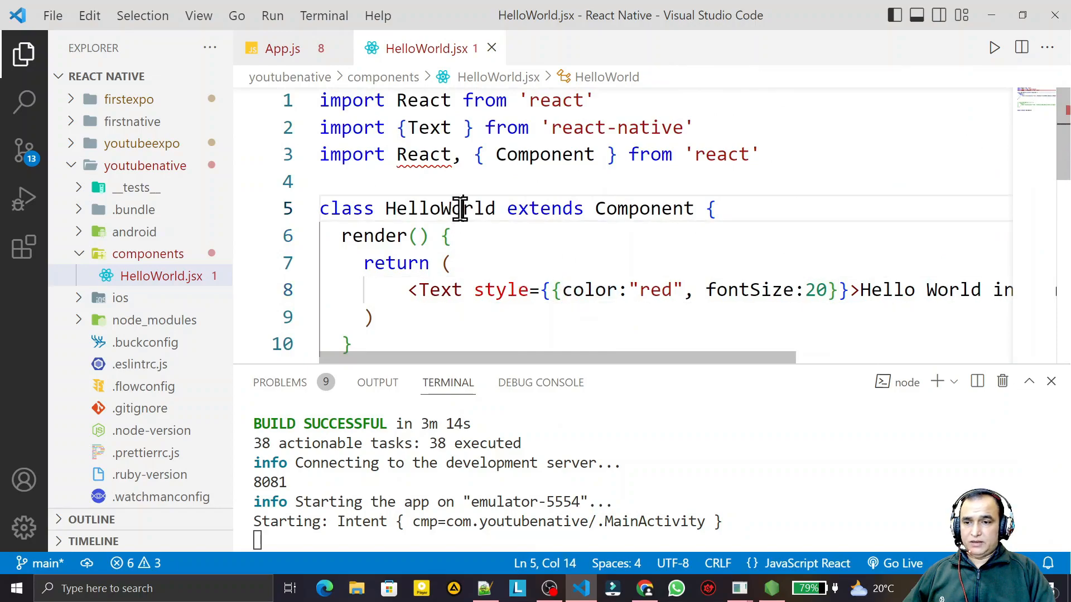
{"action": "left_click", "coordinate": [473, 154]}
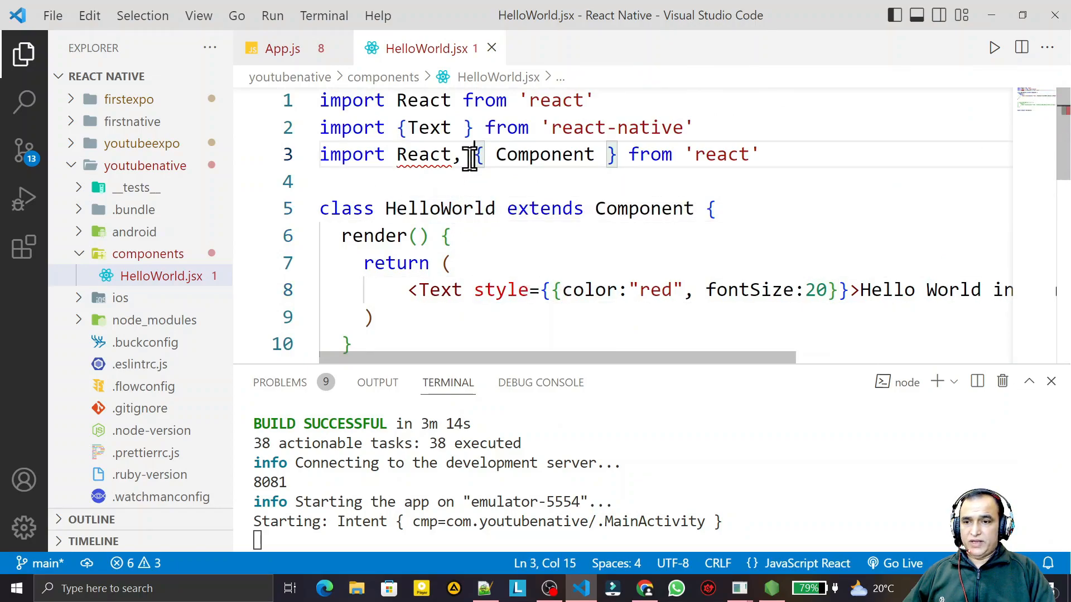
{"action": "key", "text": "Backspace"}
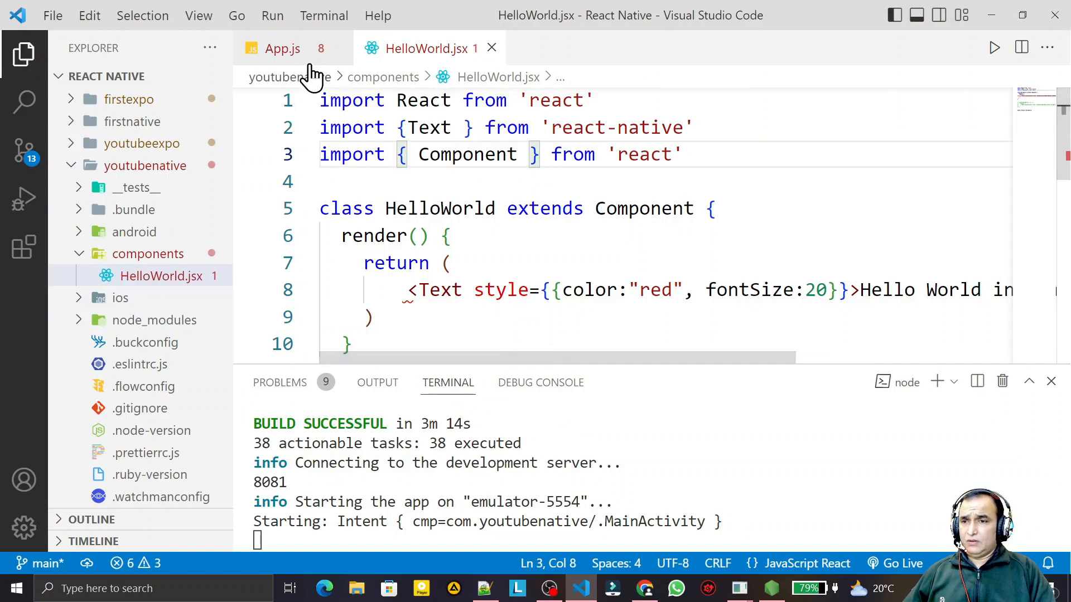
Revisit App.js and confirm the emulator shows the red 'Hello World in React Native CLI!' text
{"action": "left_click", "coordinate": [282, 49]}
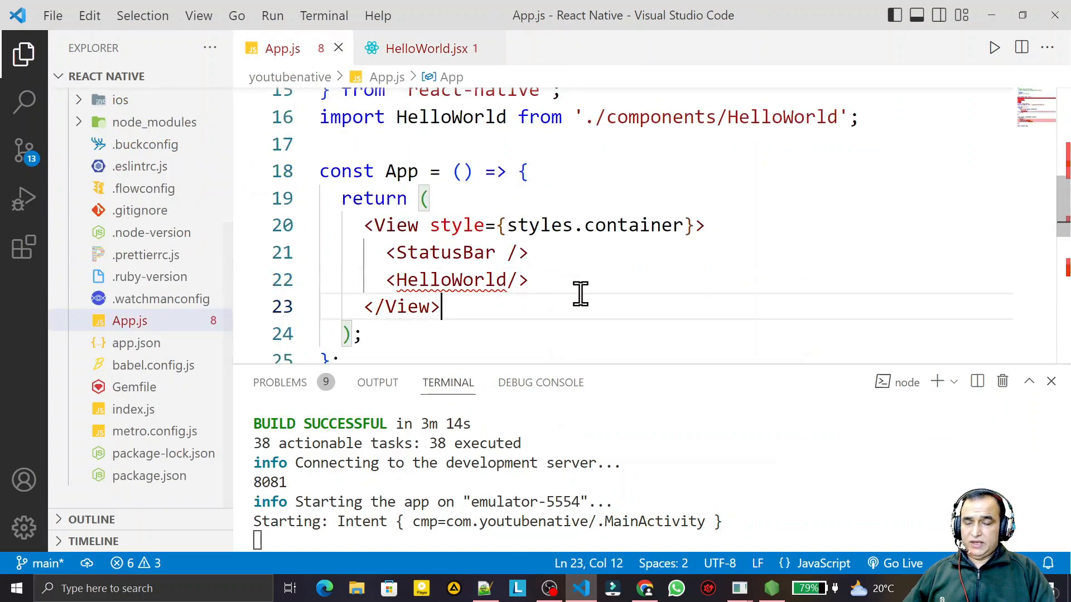
{"action": "left_click", "coordinate": [531, 280]}
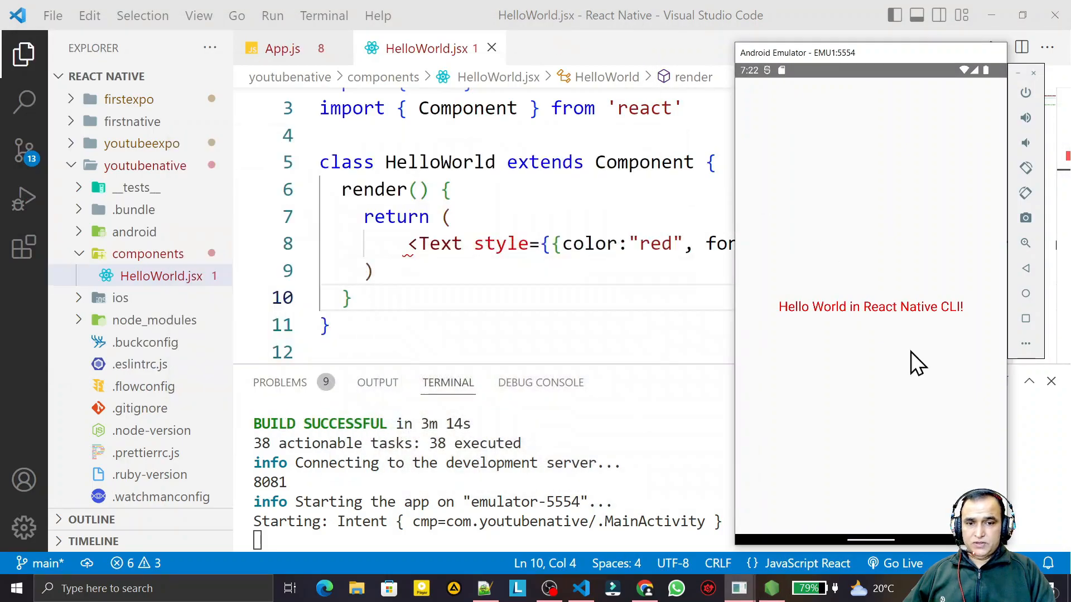
{"action": "mouse_move", "coordinate": [868, 338]}
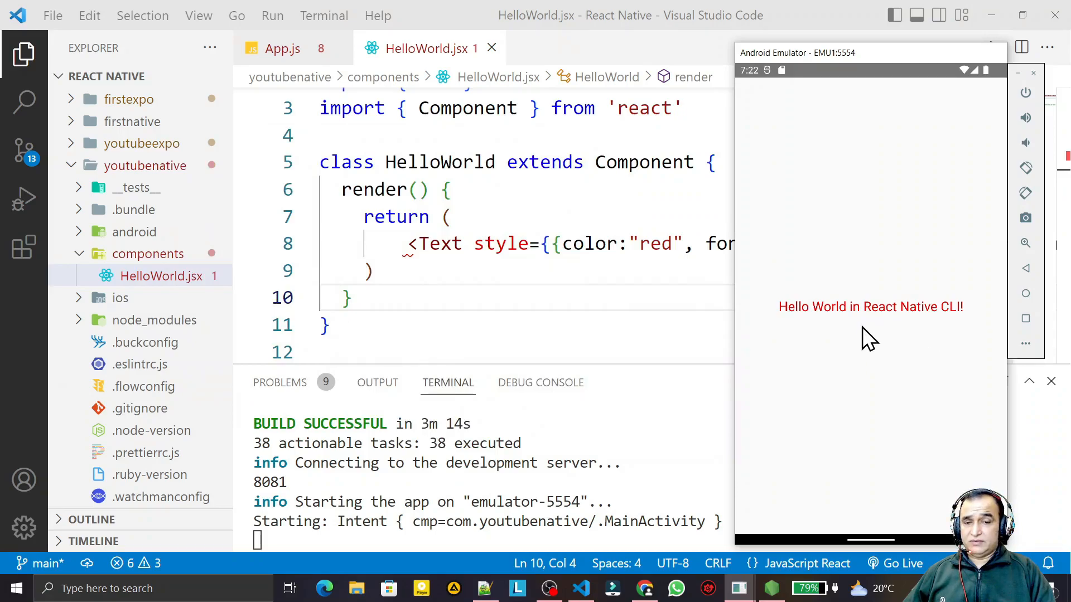
{"action": "mouse_move", "coordinate": [759, 290]}
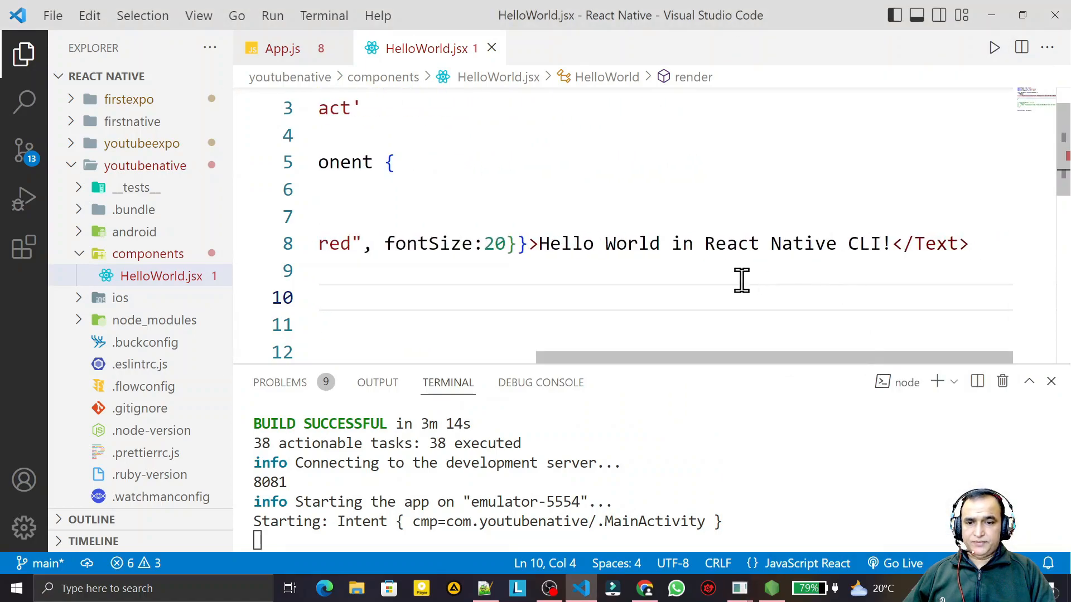
{"action": "mouse_move", "coordinate": [839, 267]}
{"action": "type", "text": " using Class C"}
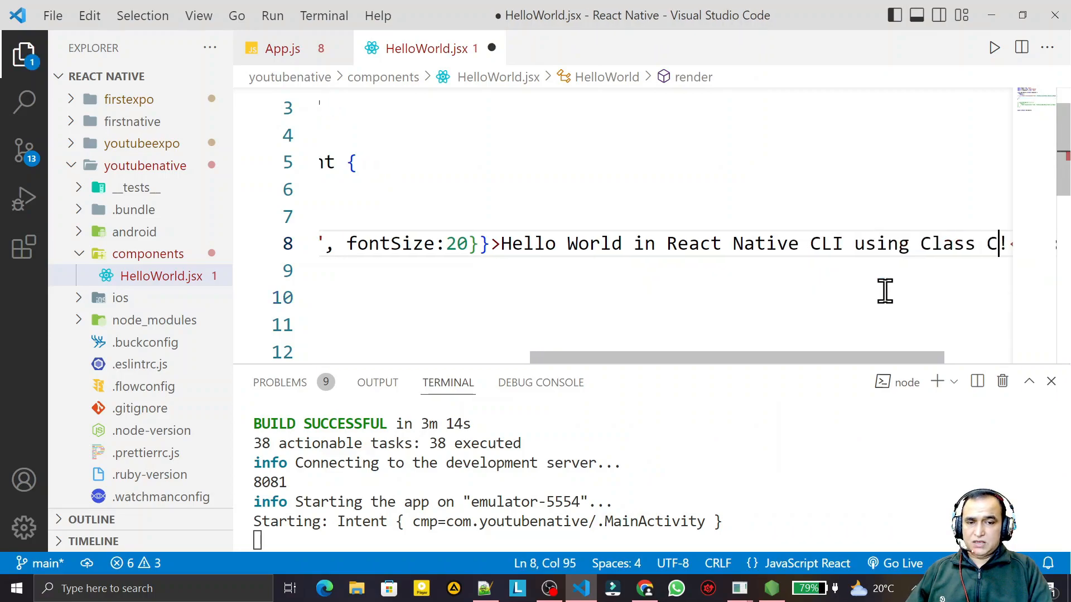
Extend the message with 'using Class Component' and add textAlign "center" to the style
{"action": "type", "text": "omponent"}
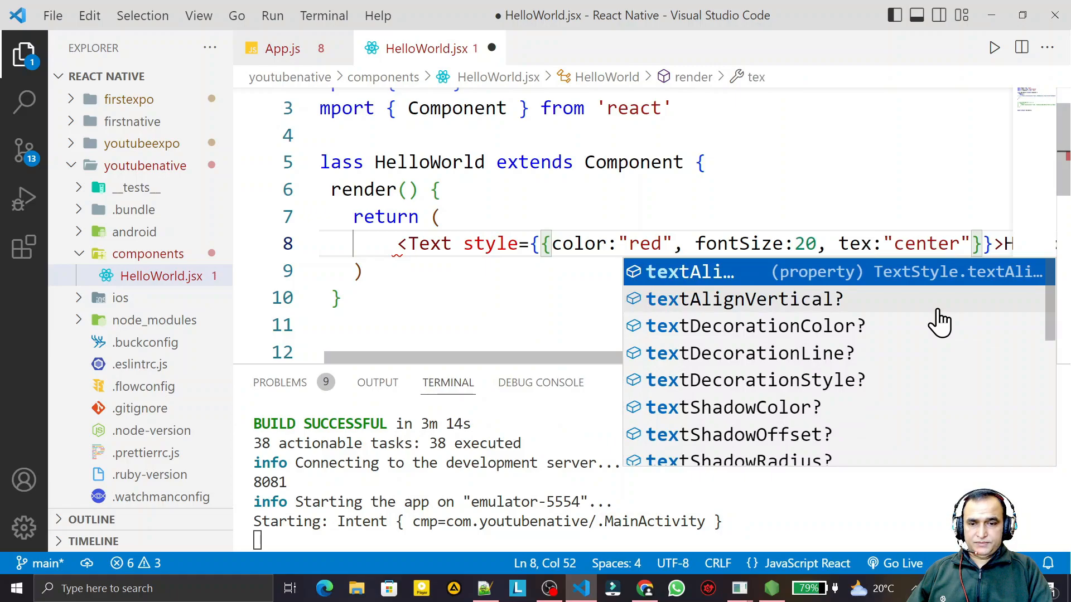
{"action": "key", "text": "Tab"}
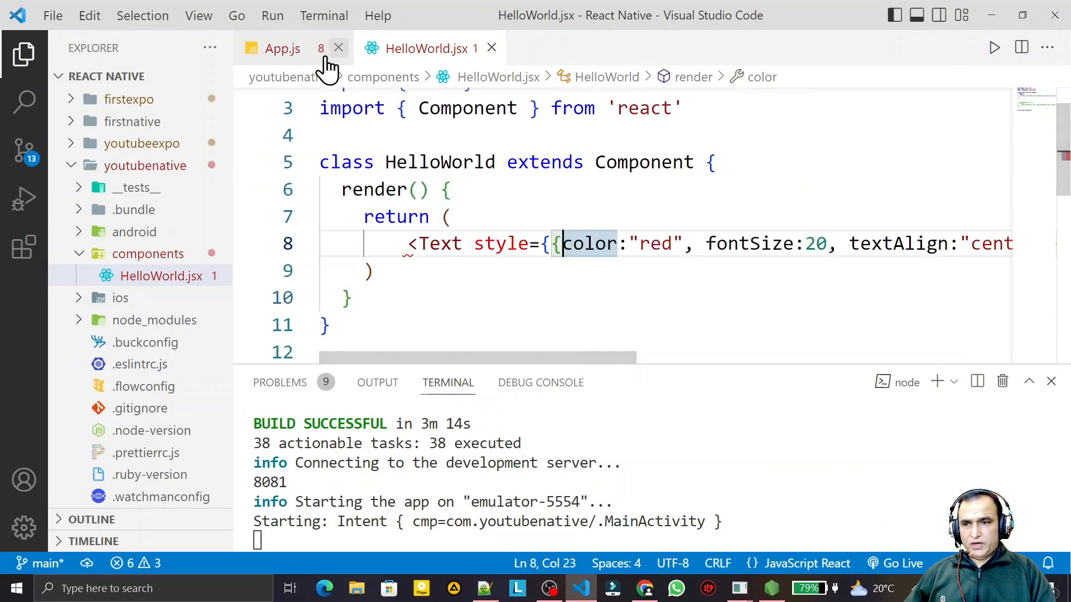
{"action": "left_click", "coordinate": [281, 49]}
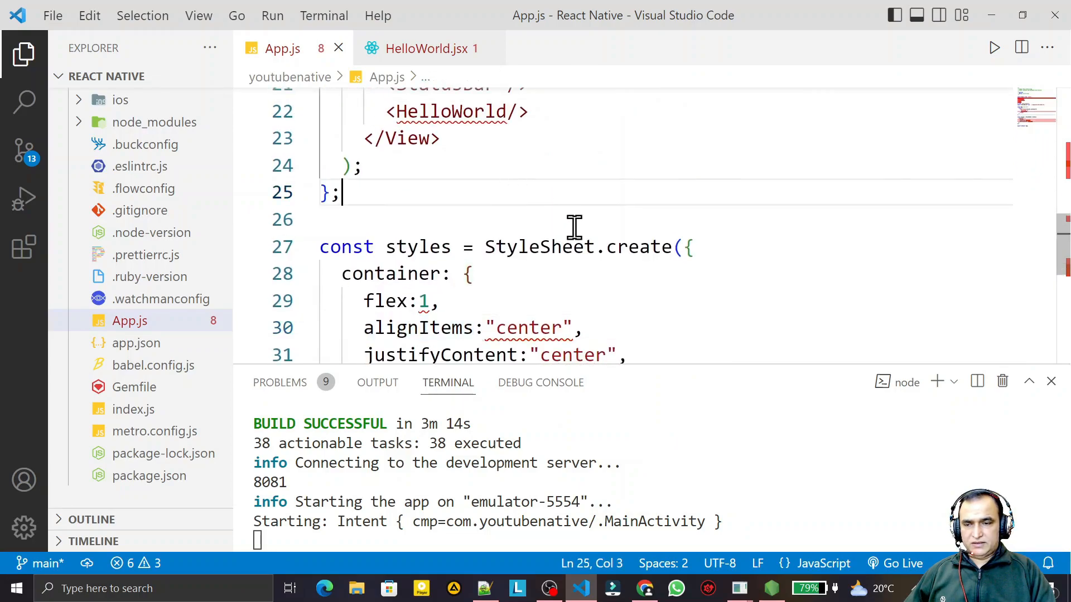
{"action": "scroll", "scroll_direction": "down", "scroll_amount": 3}
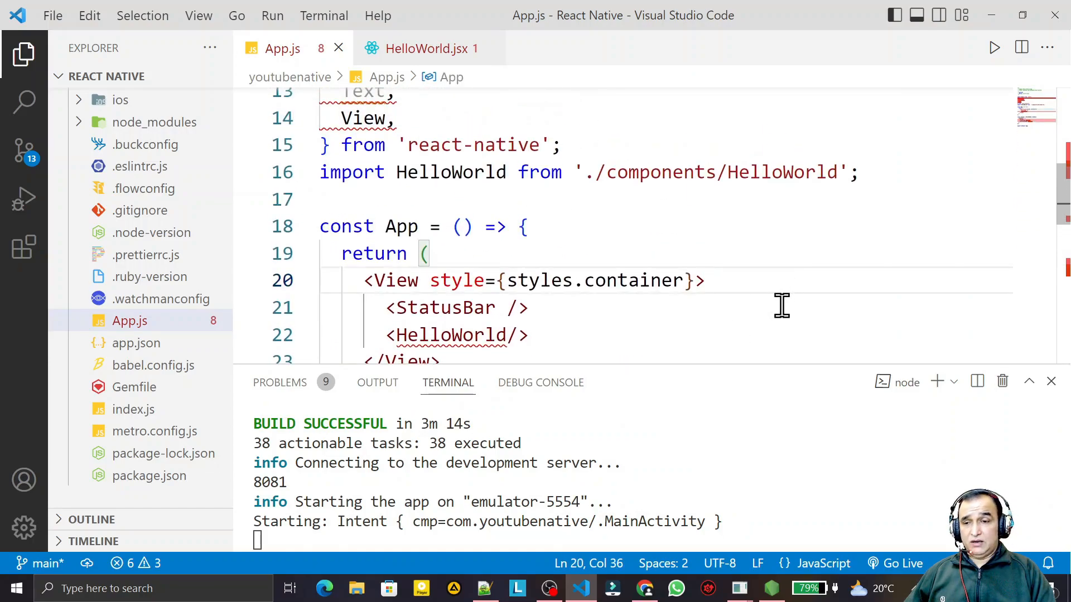
{"action": "left_click", "coordinate": [419, 48]}
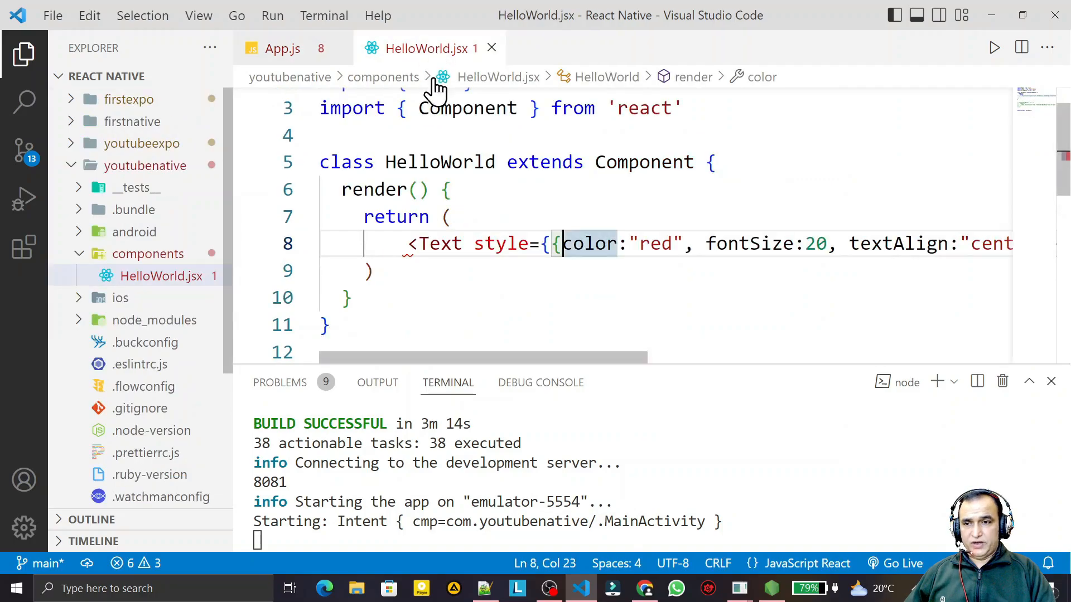